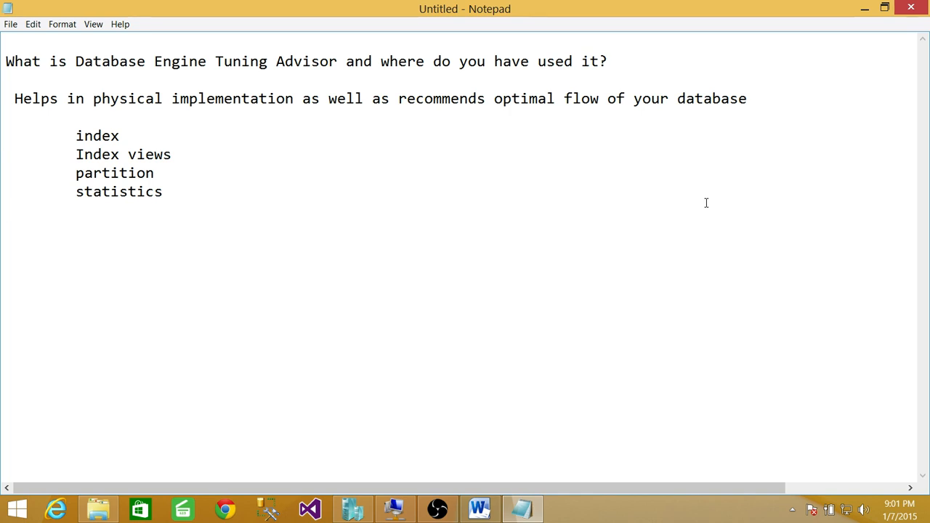
key(Enter)
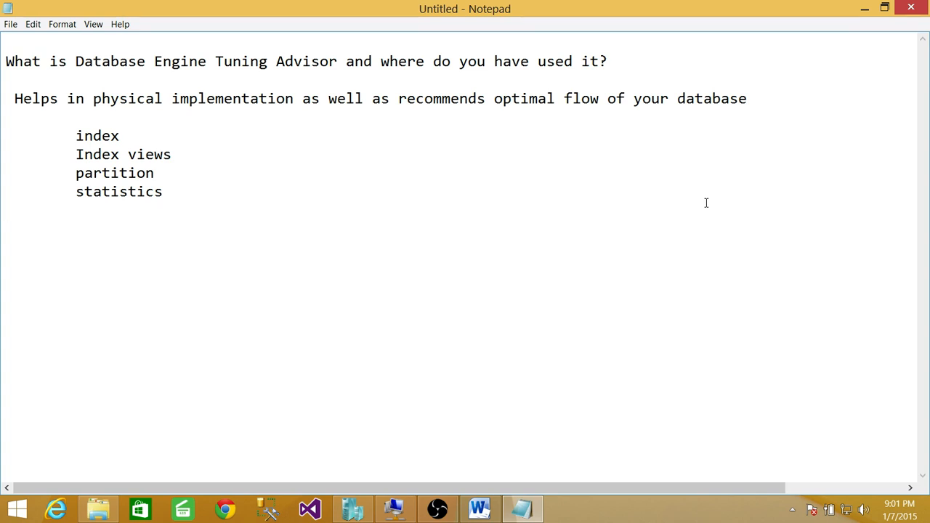
key(Enter)
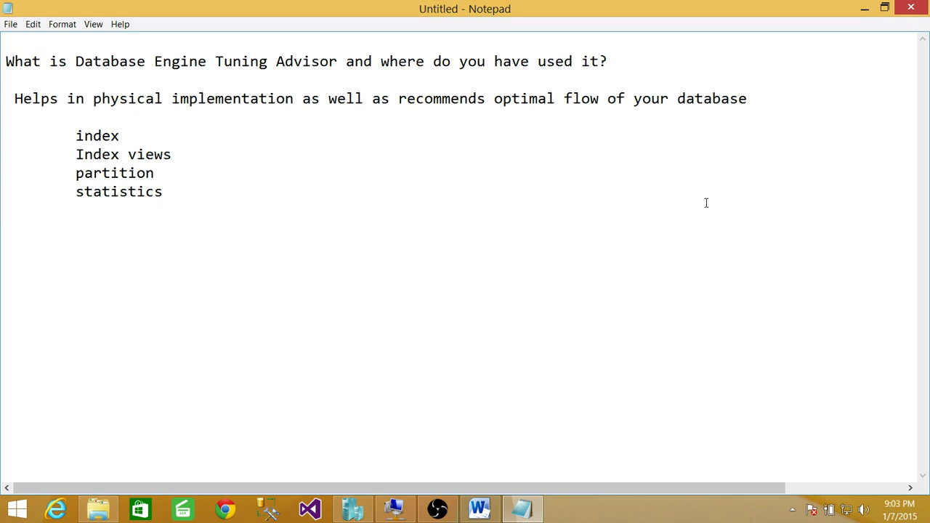
key(Enter)
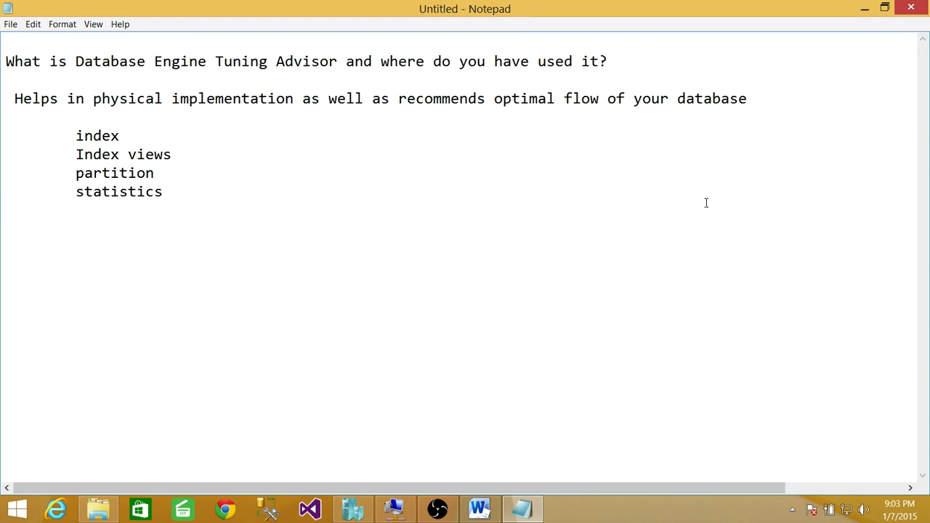
key(Enter)
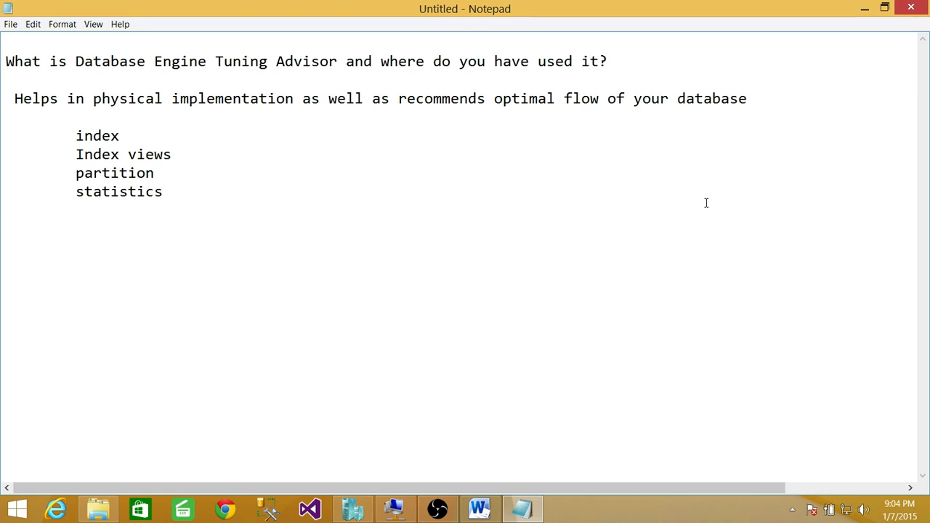
key(Enter)
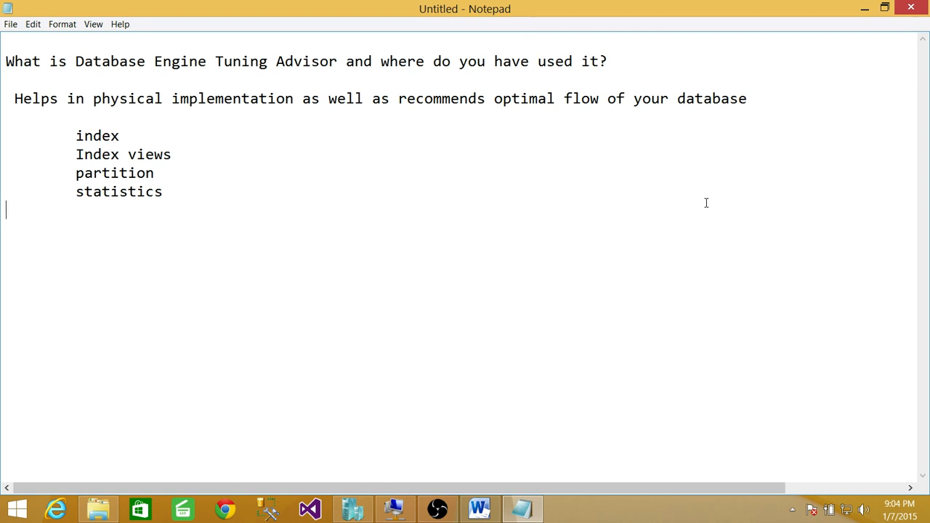